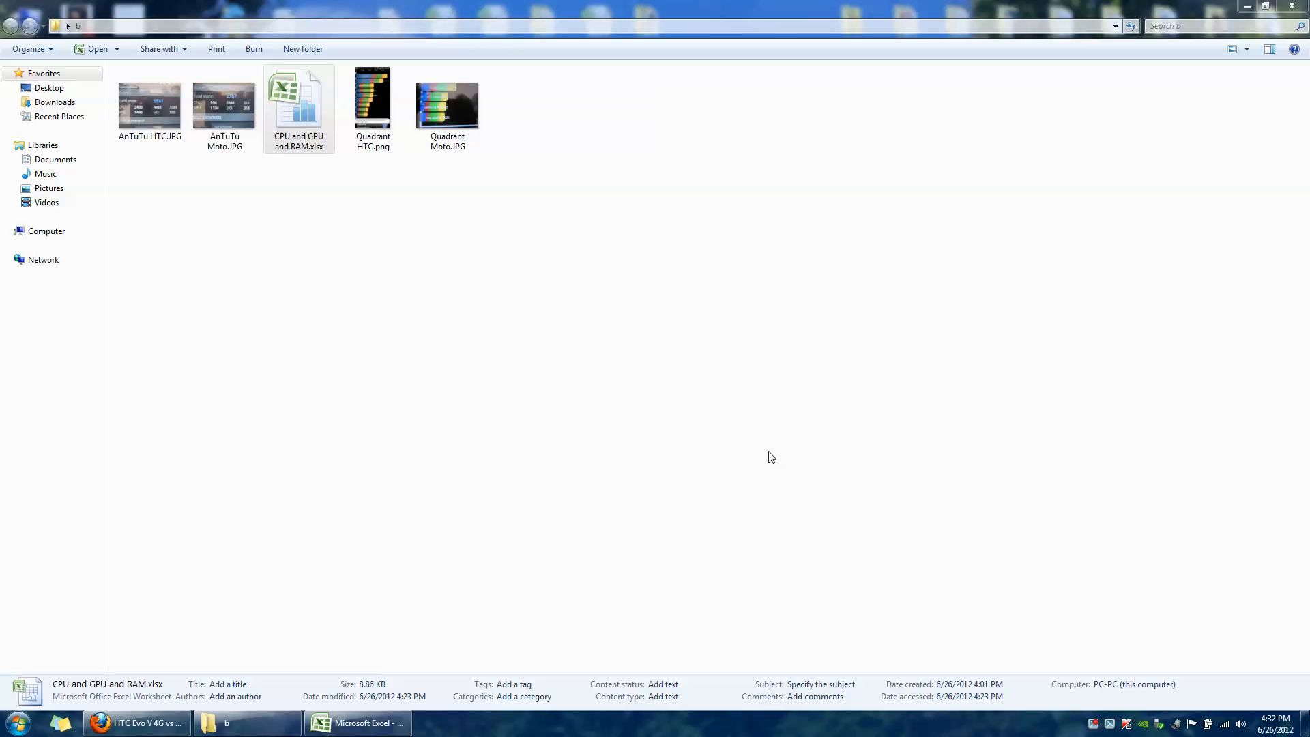
mouse_move(310, 262)
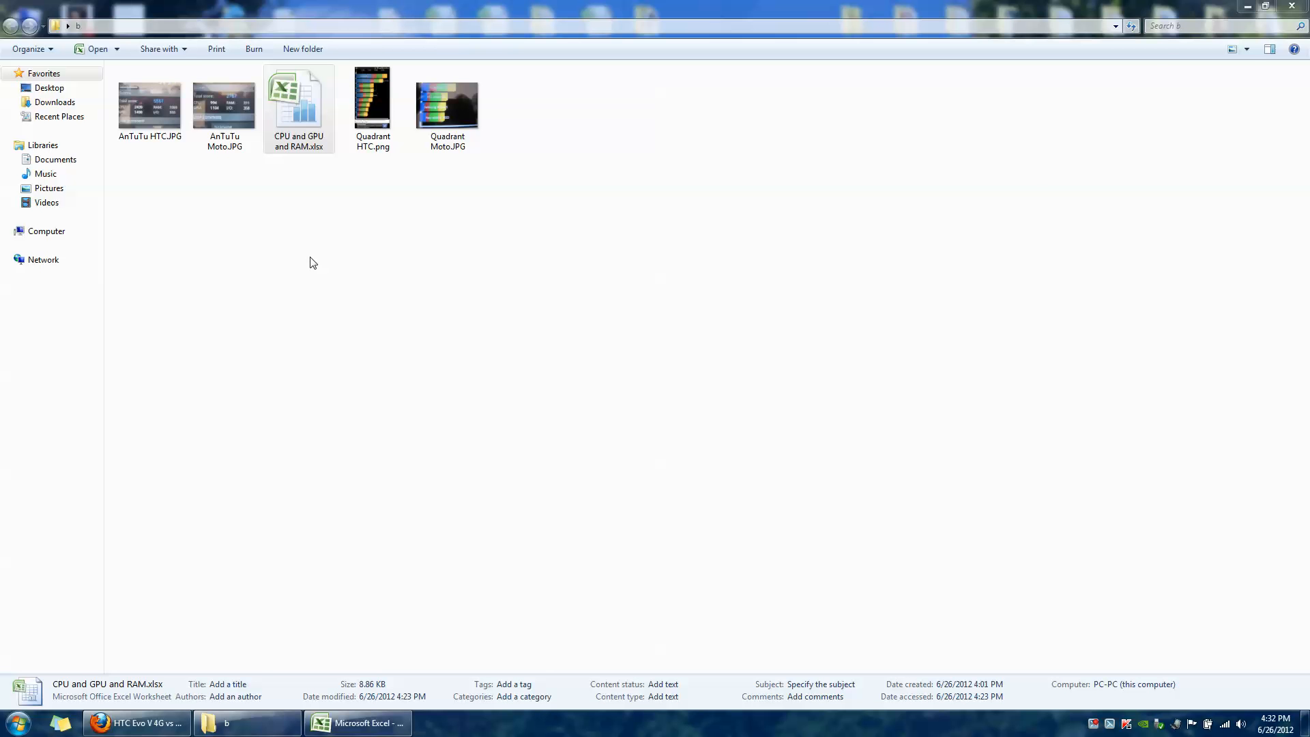
Bring up the AnTuTu score screenshots, then close the Quadrant charts to reveal the Excel sheet.
double_click(150, 100)
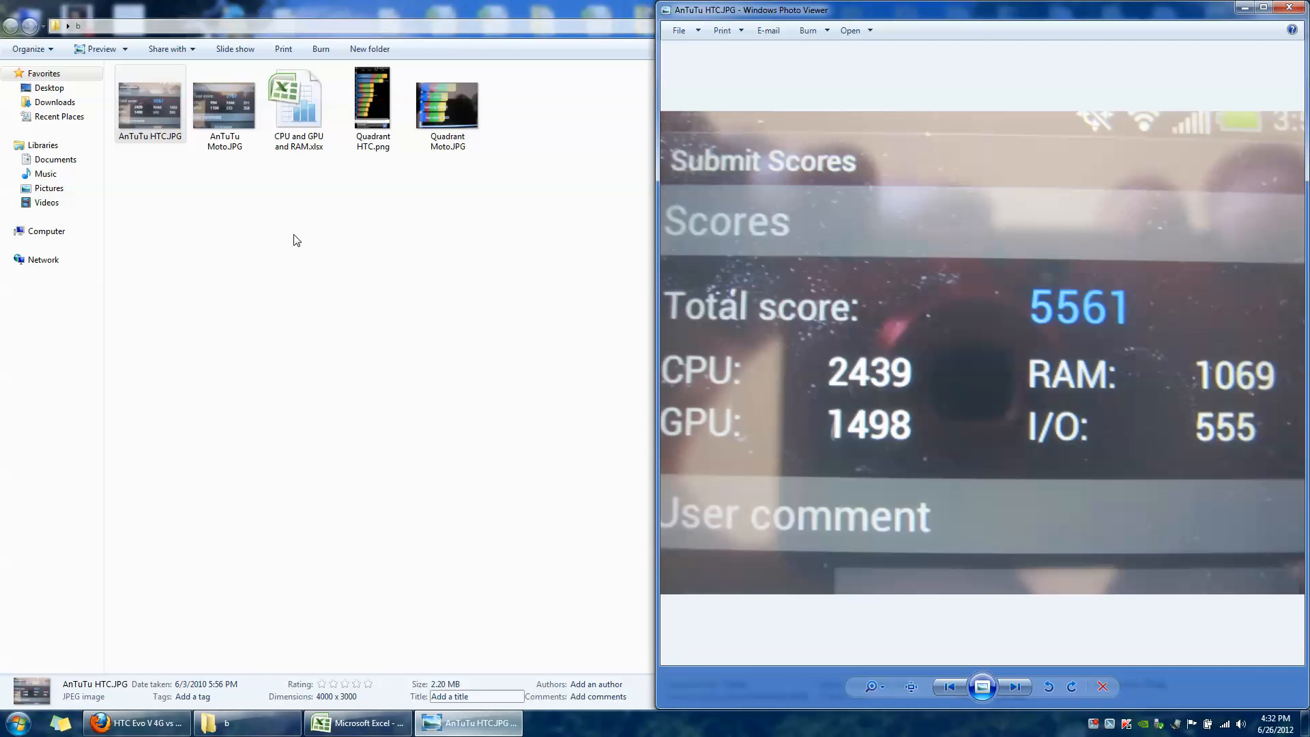
double_click(224, 99)
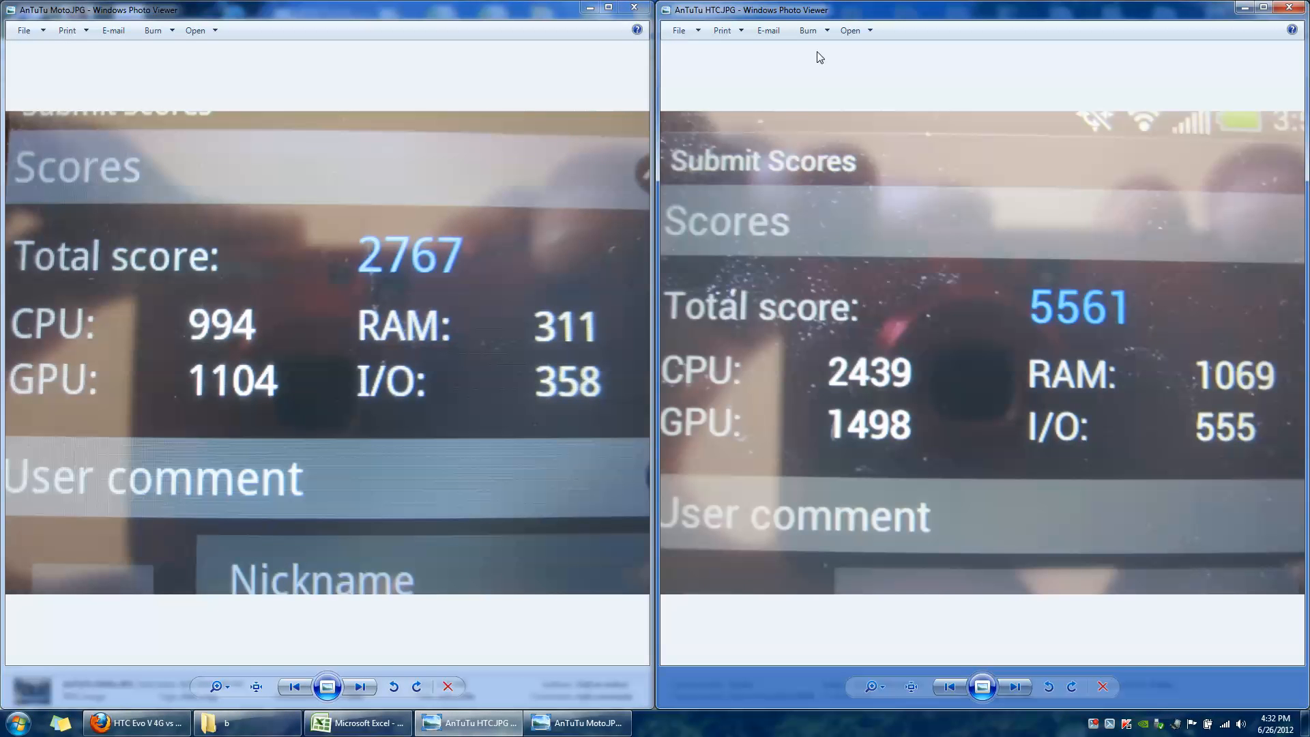
mouse_move(979, 277)
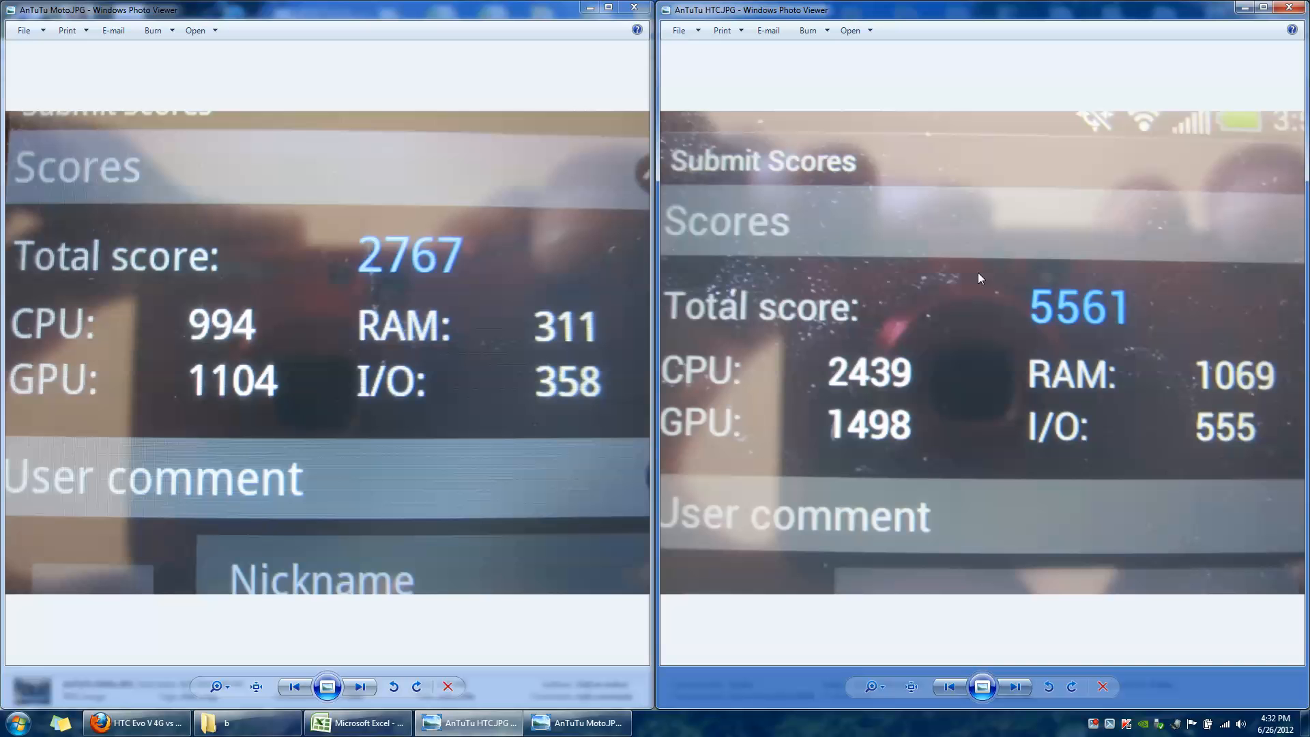
mouse_move(442, 329)
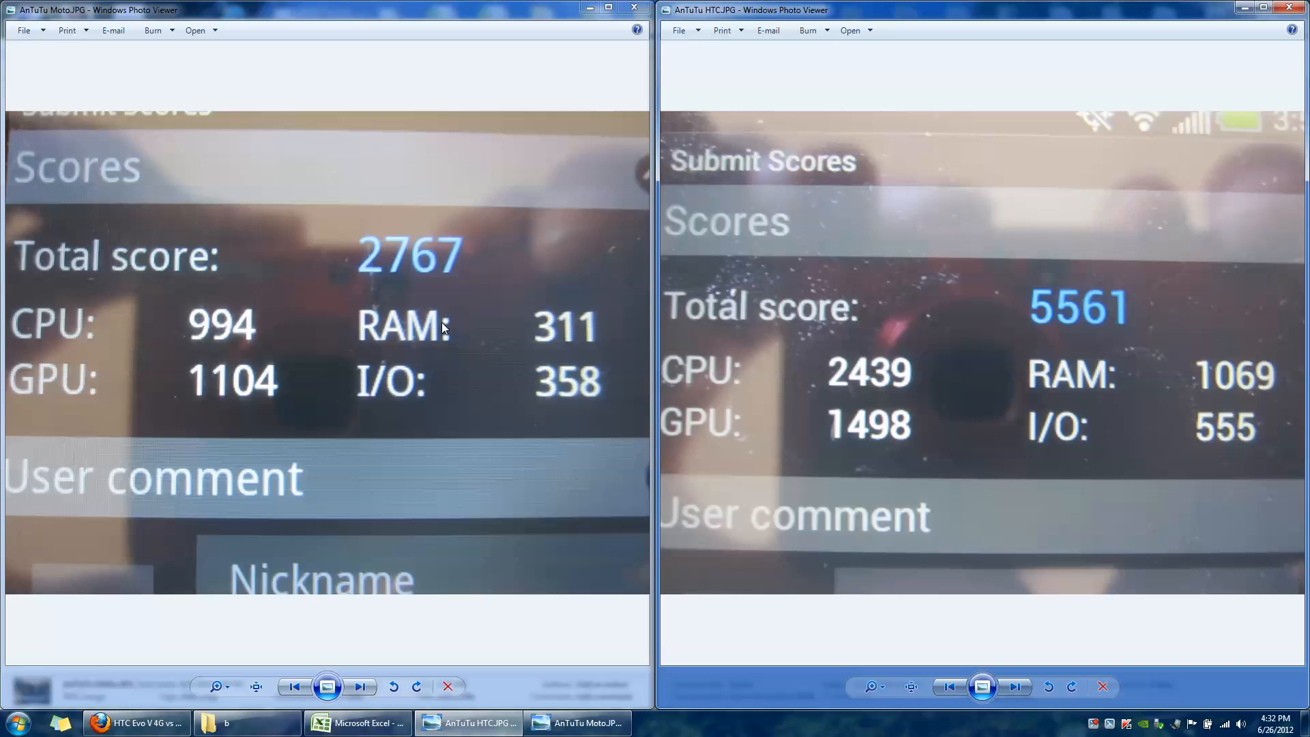
mouse_move(434, 320)
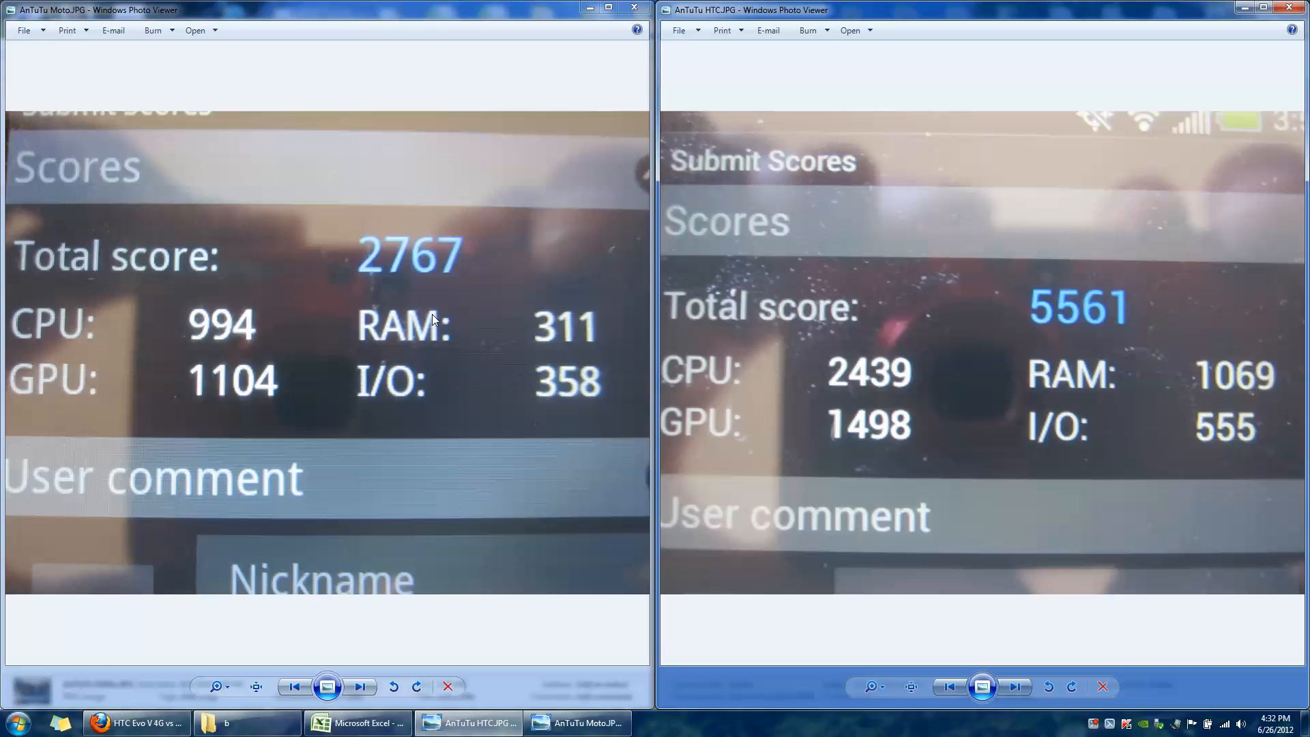
mouse_move(139, 363)
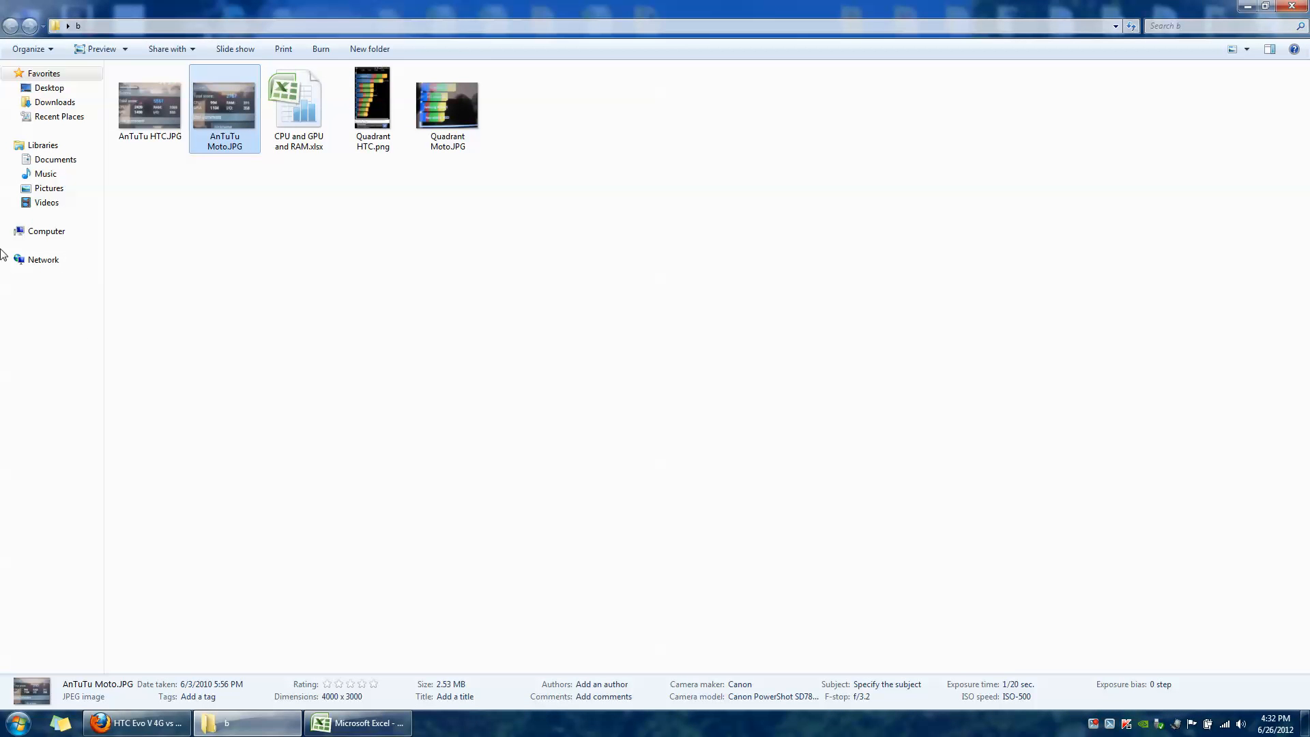
mouse_move(373, 95)
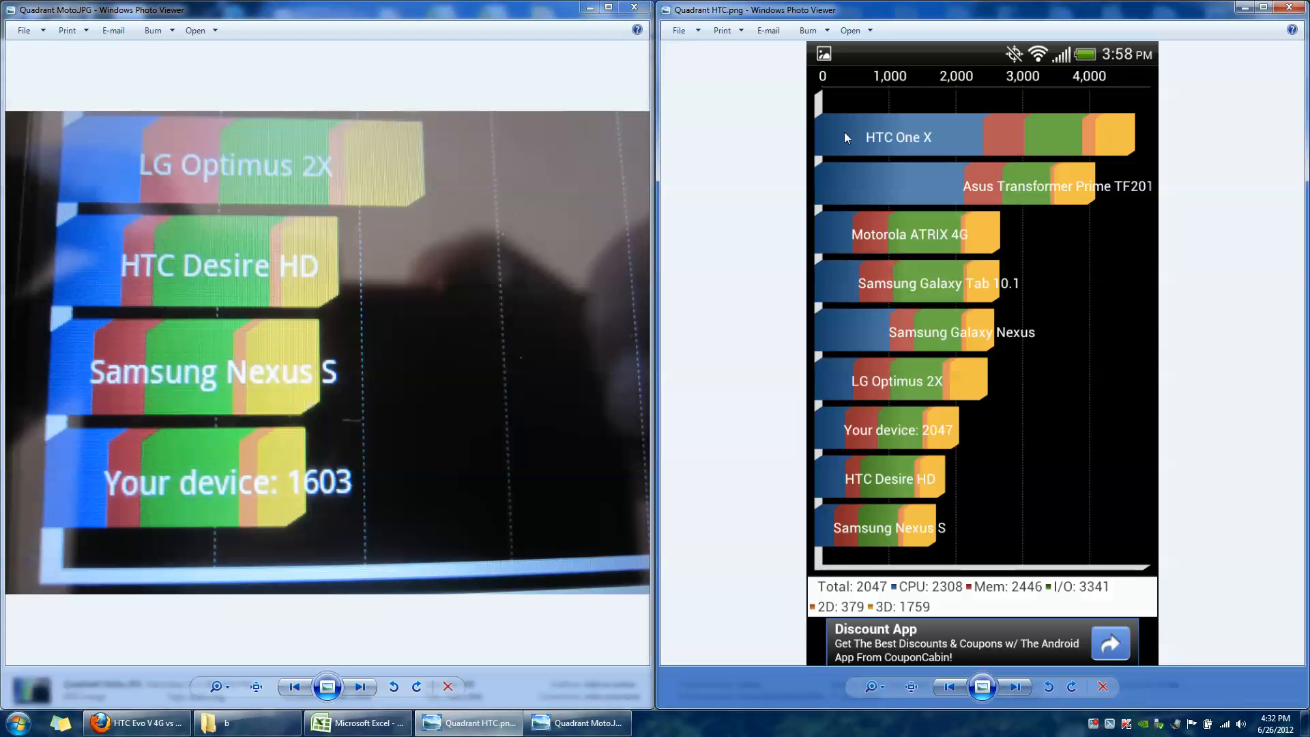
mouse_move(936, 510)
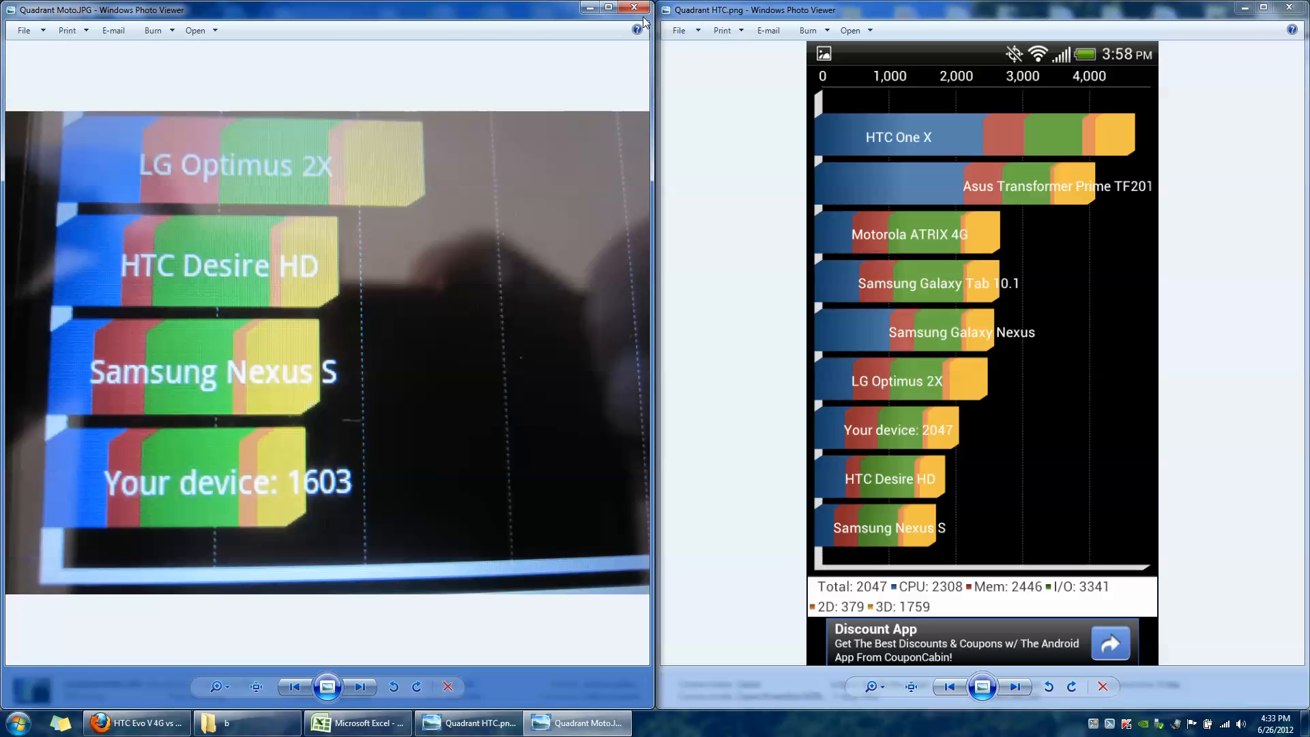
left_click(634, 9)
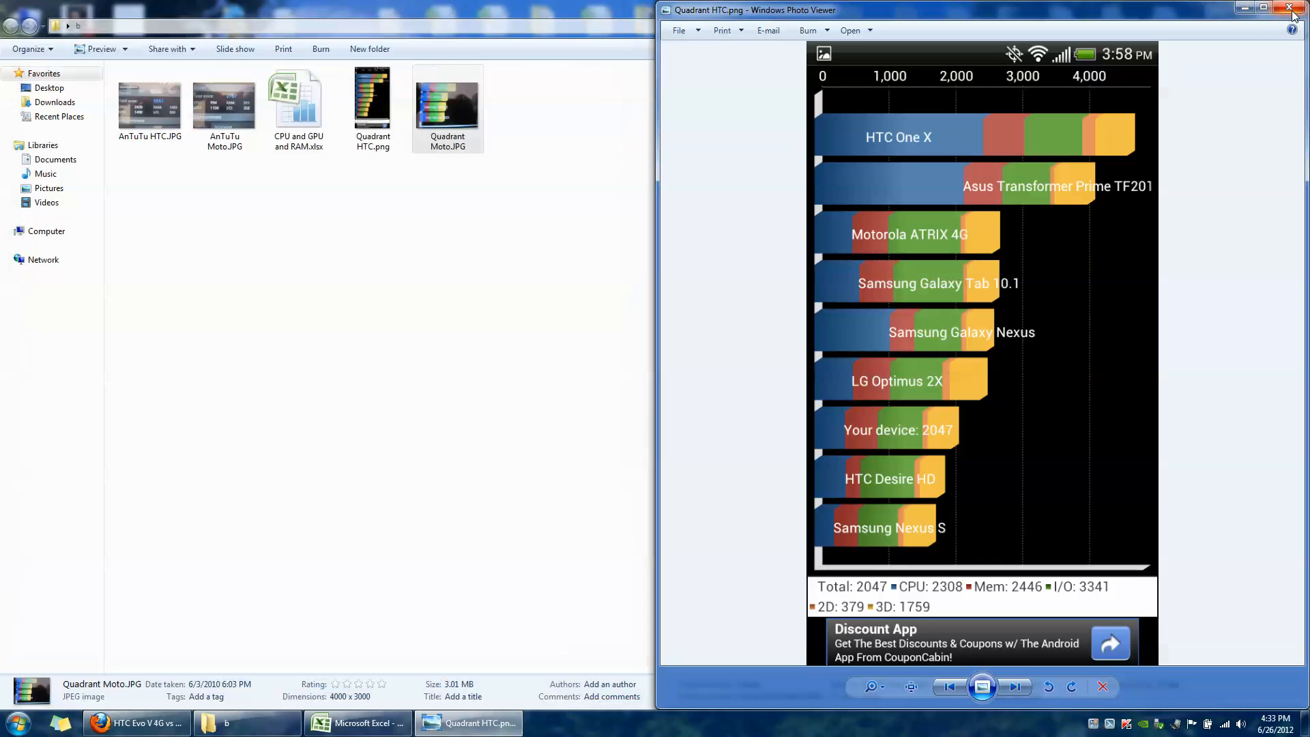
left_click(358, 724)
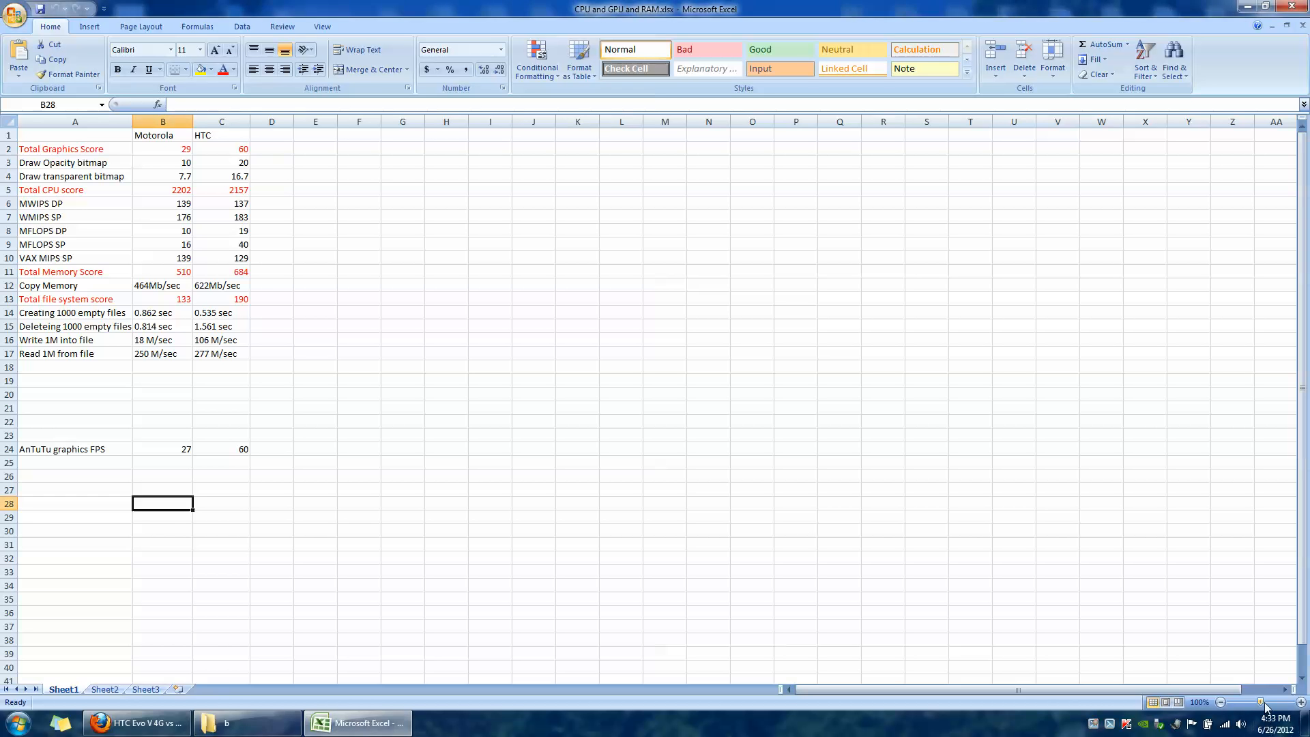
Enlarge the score table and highlight the AnTuTu graphics FPS row: Motorola 27 vs HTC 60.
left_click(1262, 701)
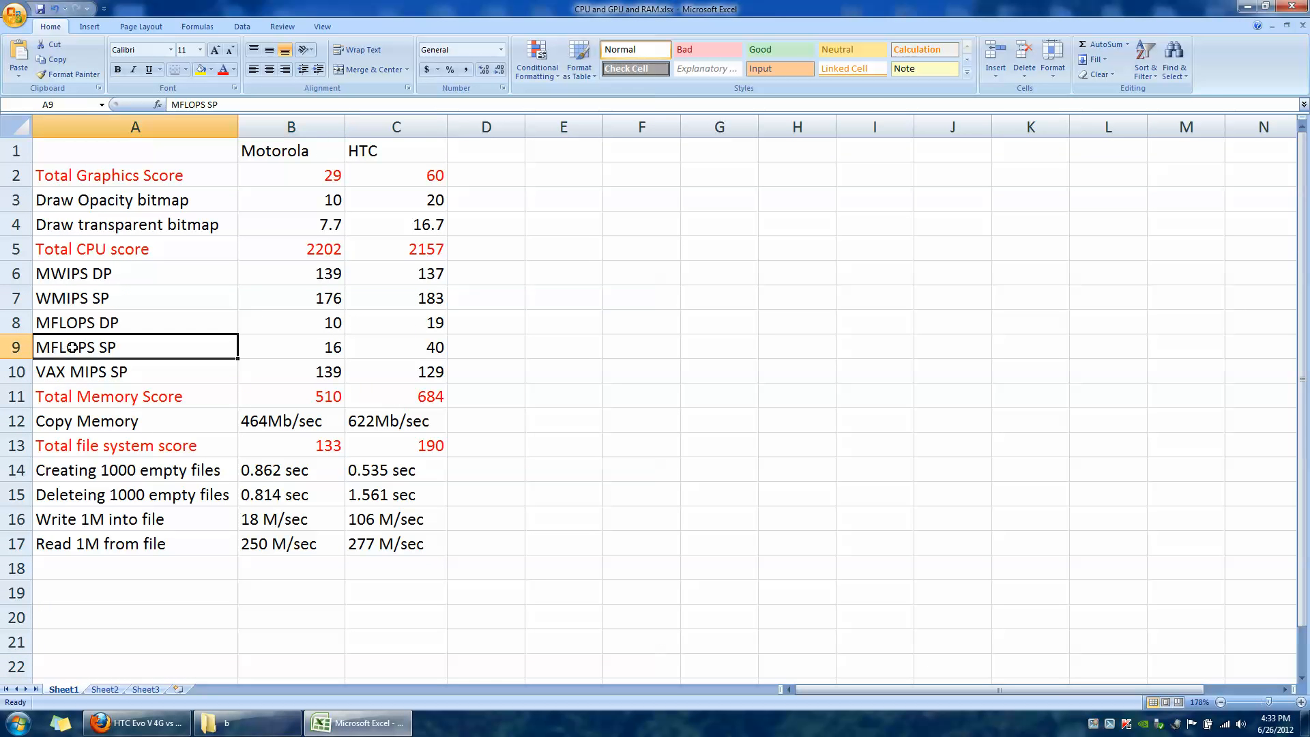
mouse_move(453, 485)
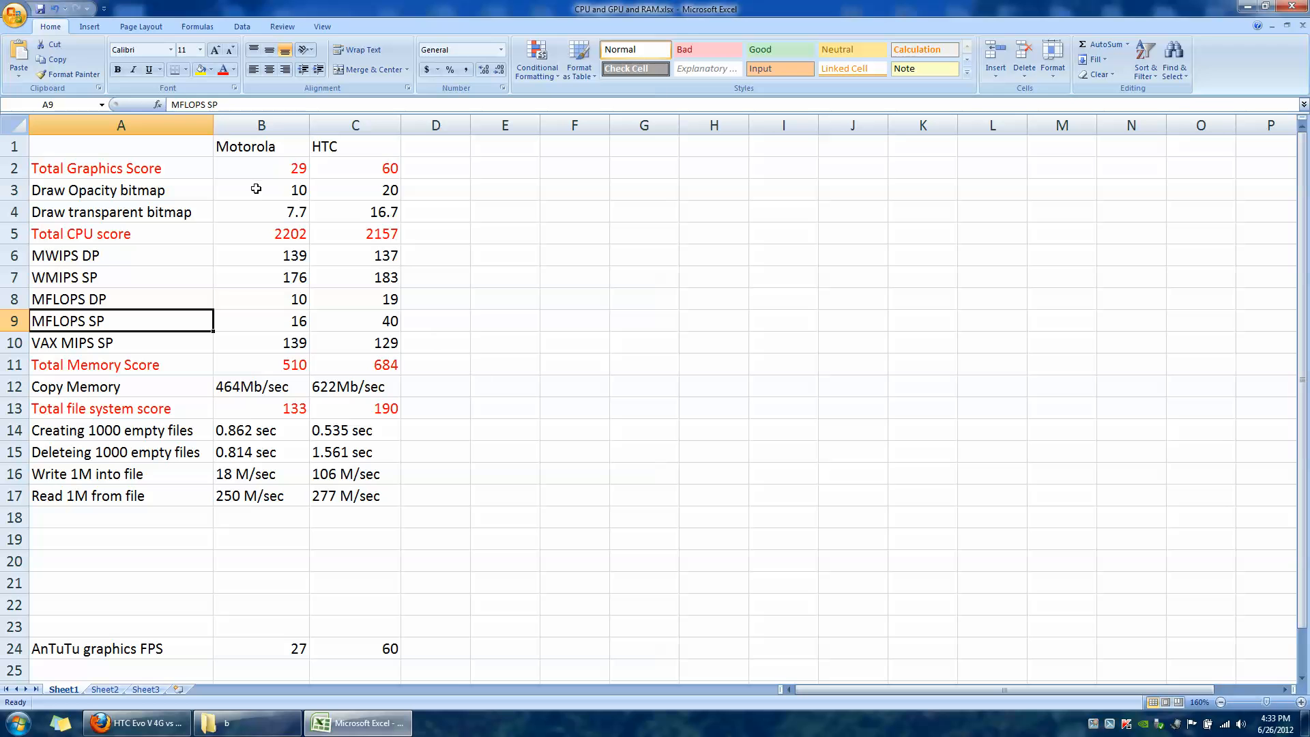
mouse_move(154, 650)
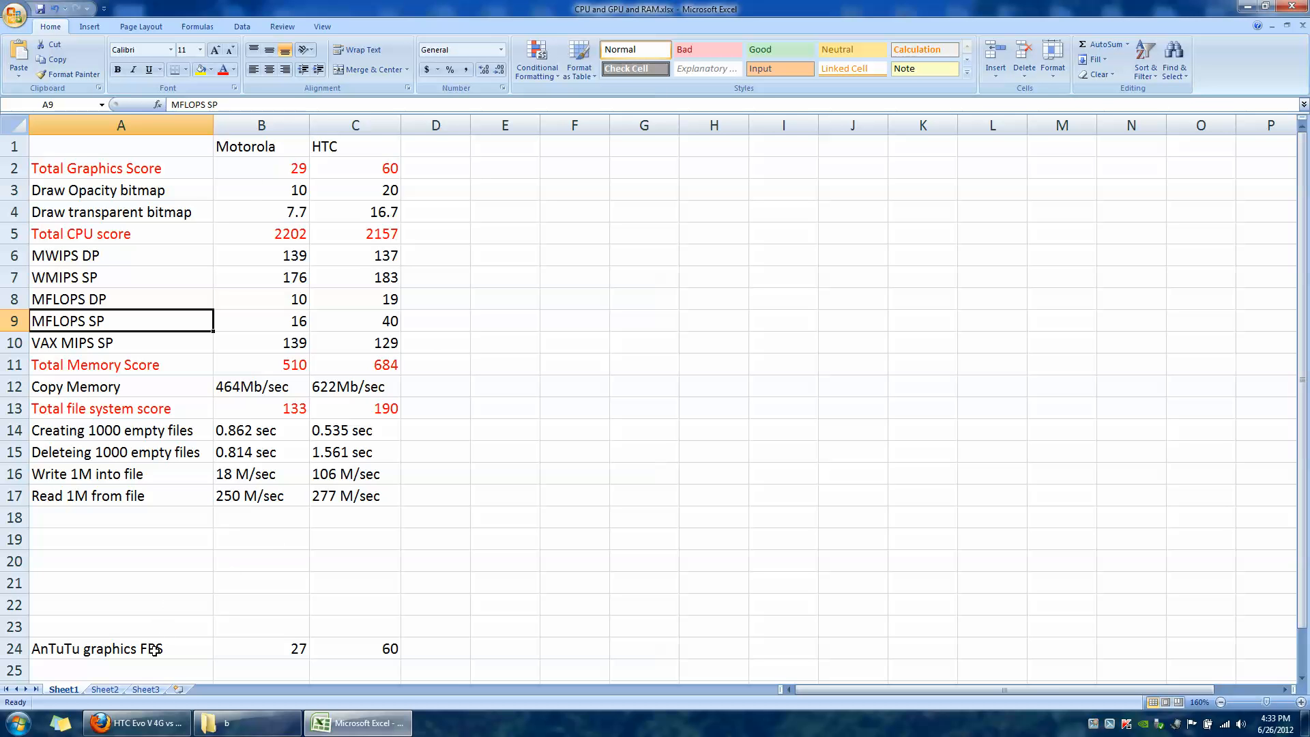
left_click(120, 649)
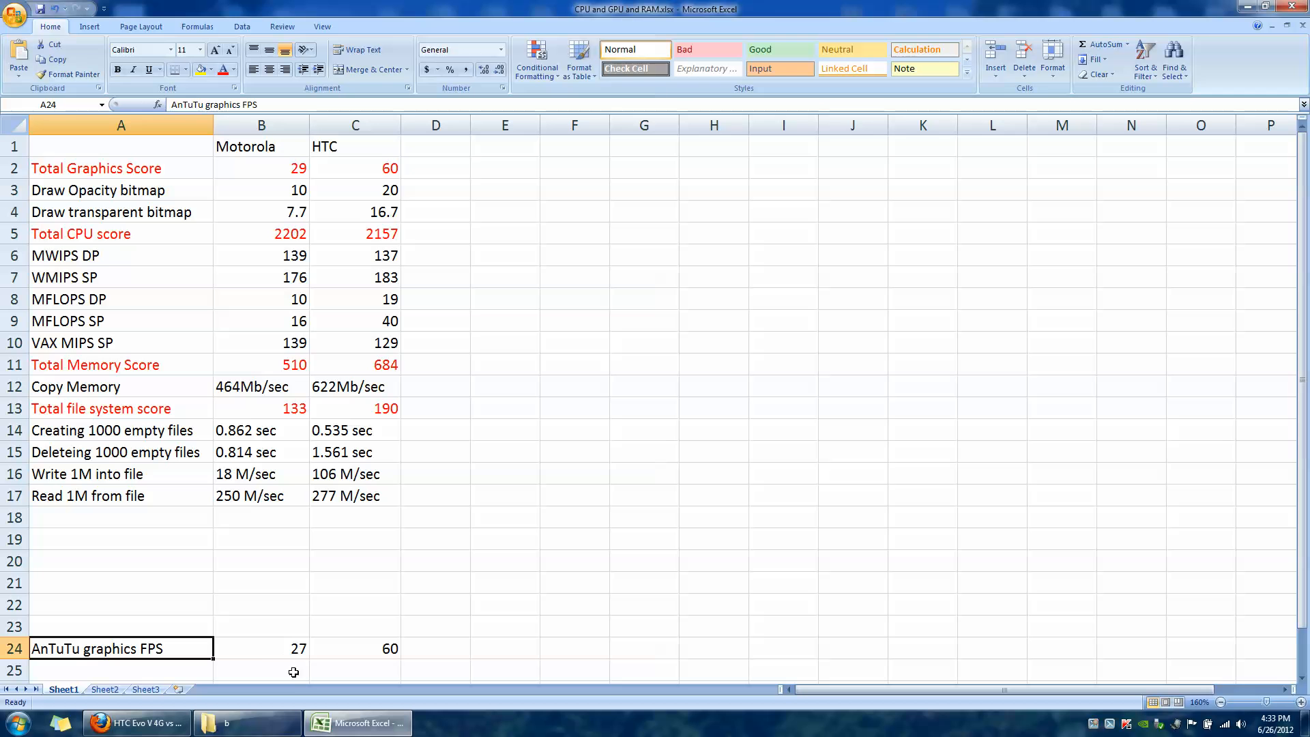
left_click(261, 648)
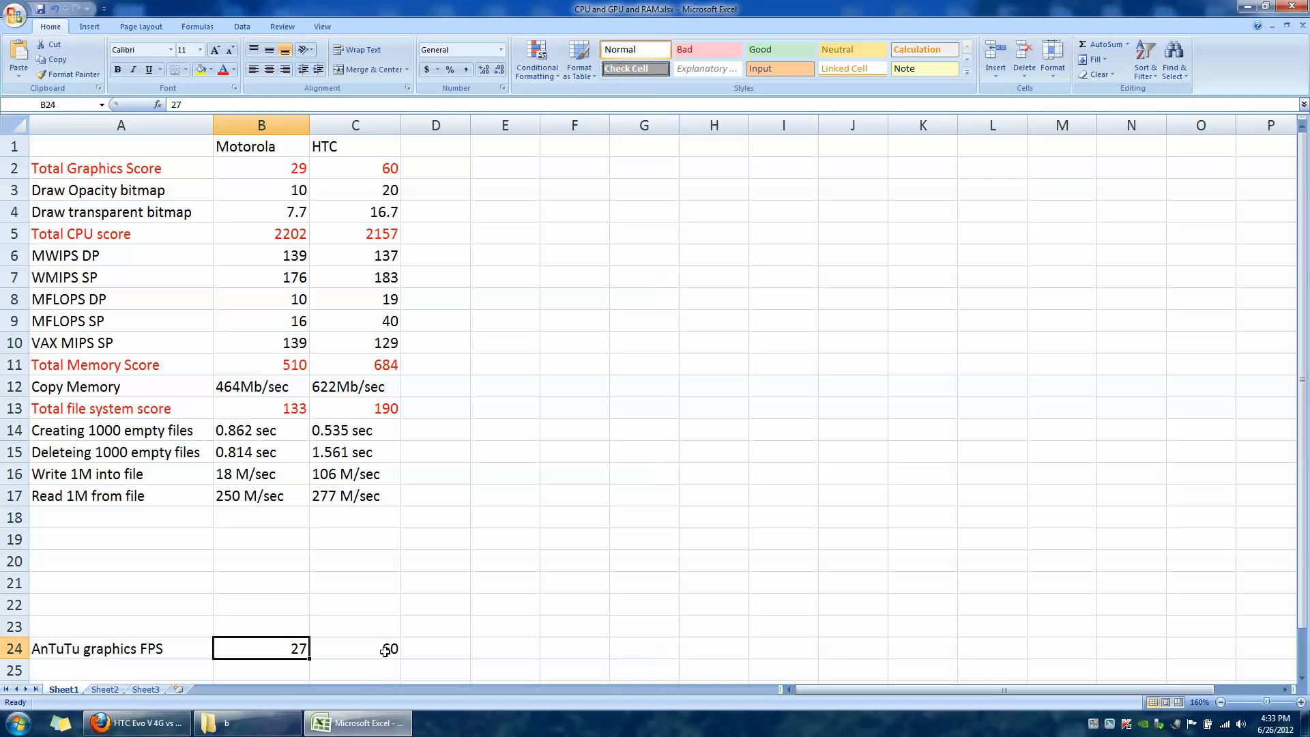
left_click(354, 648)
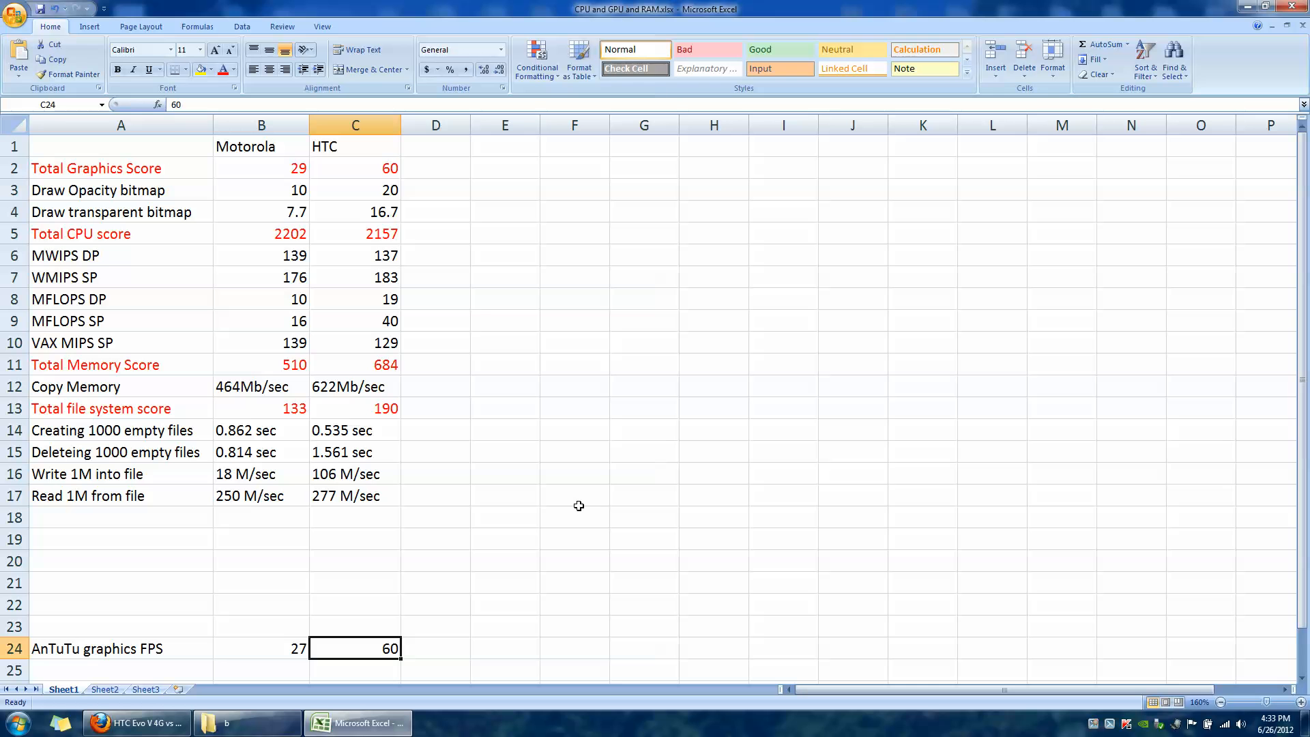